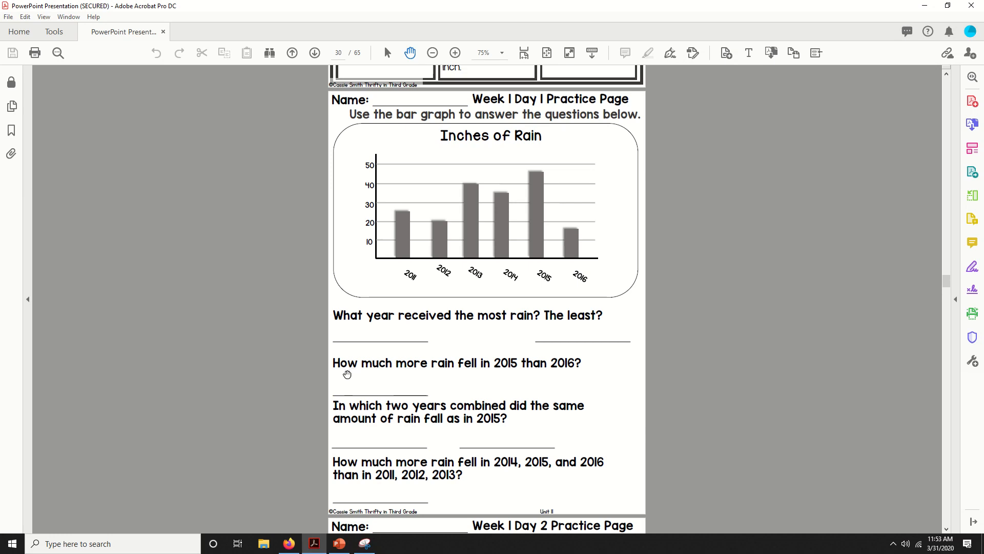
mouse_move(240, 330)
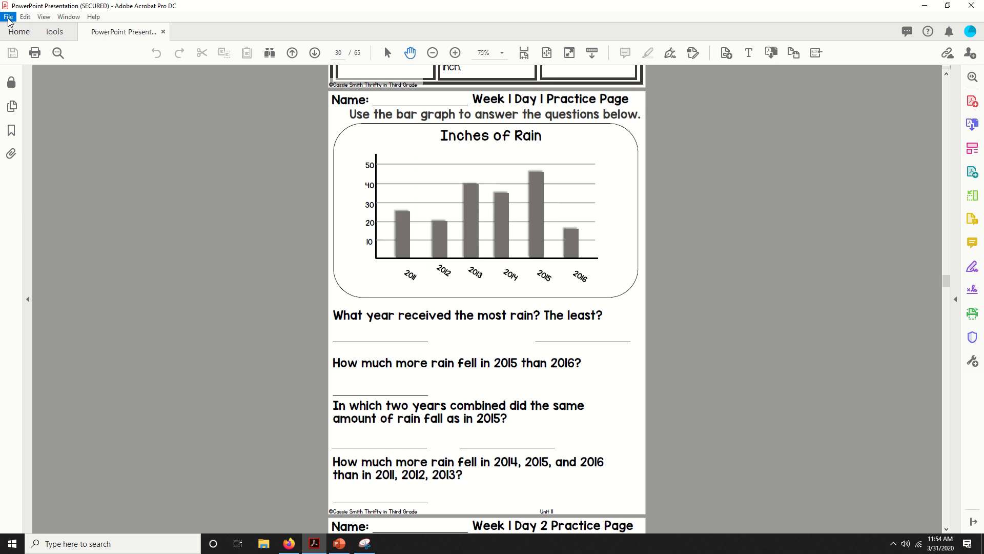
Start a JPEG image export of the PDF with the save location set to Desktop
left_click(8, 11)
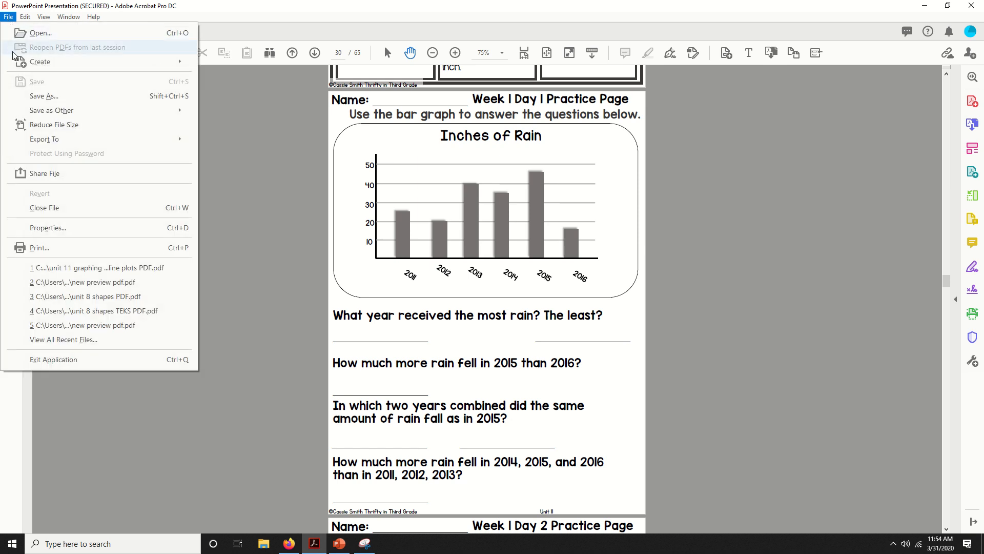
left_click(44, 138)
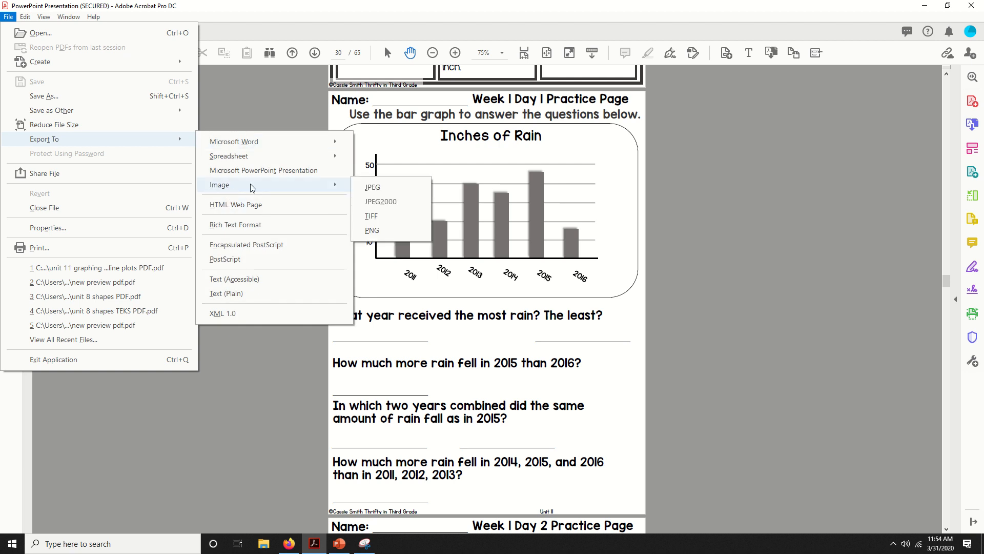
left_click(372, 187)
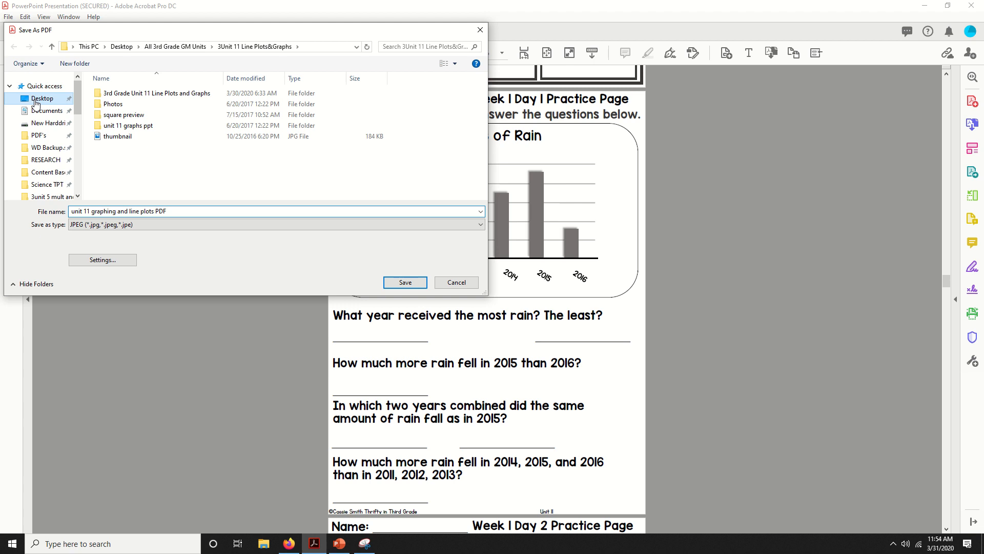
left_click(41, 99)
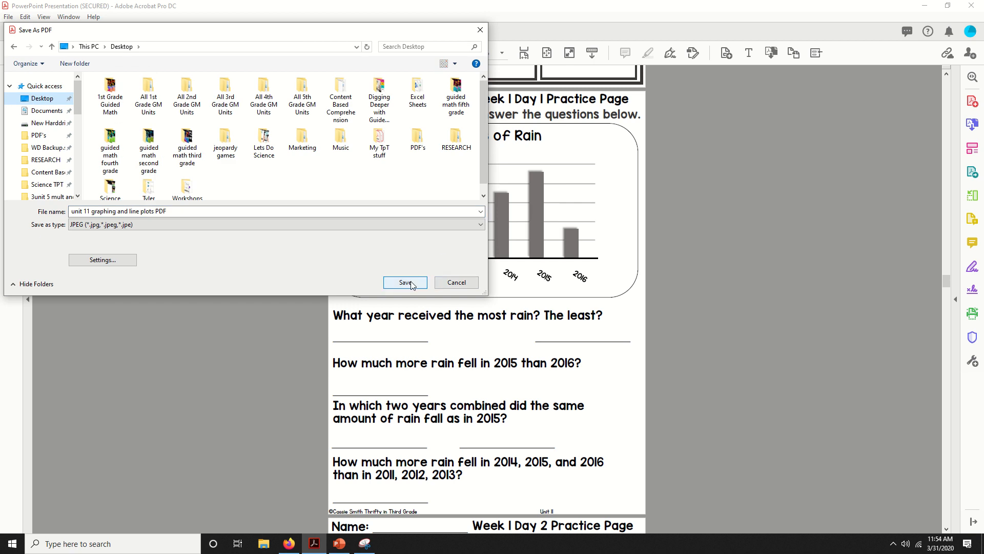
Attempt the JPEG save and dismiss the insufficient-permissions error
left_click(405, 283)
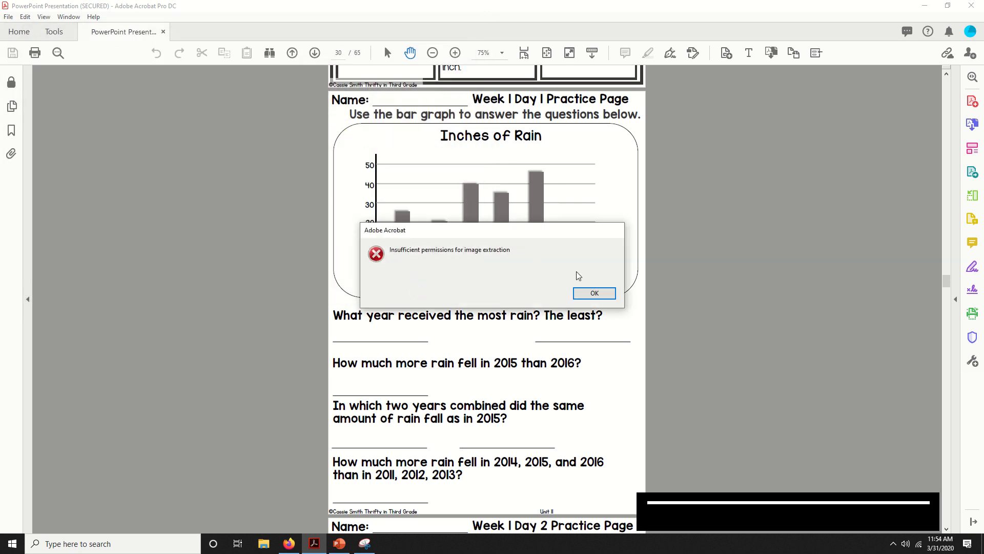
mouse_move(574, 275)
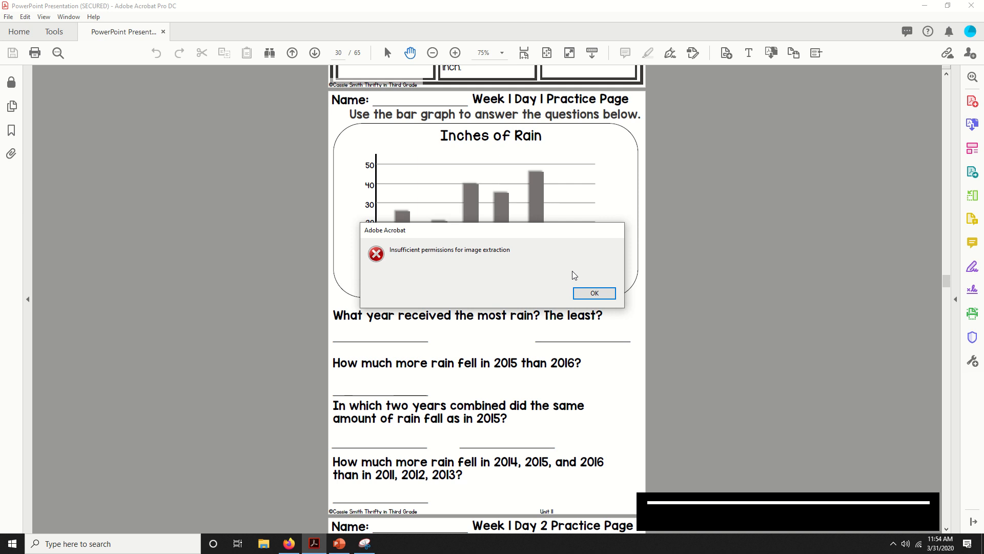
mouse_move(587, 311)
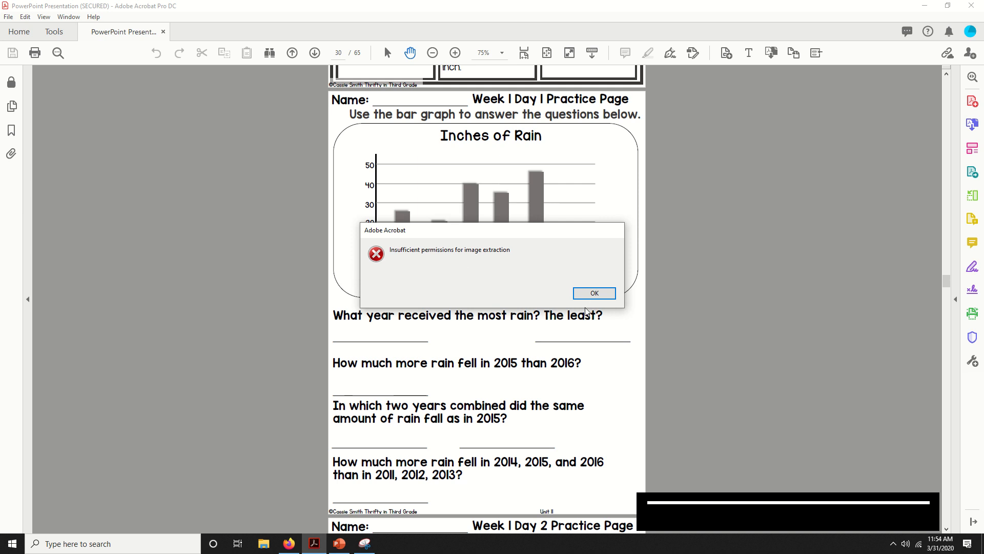
mouse_move(593, 293)
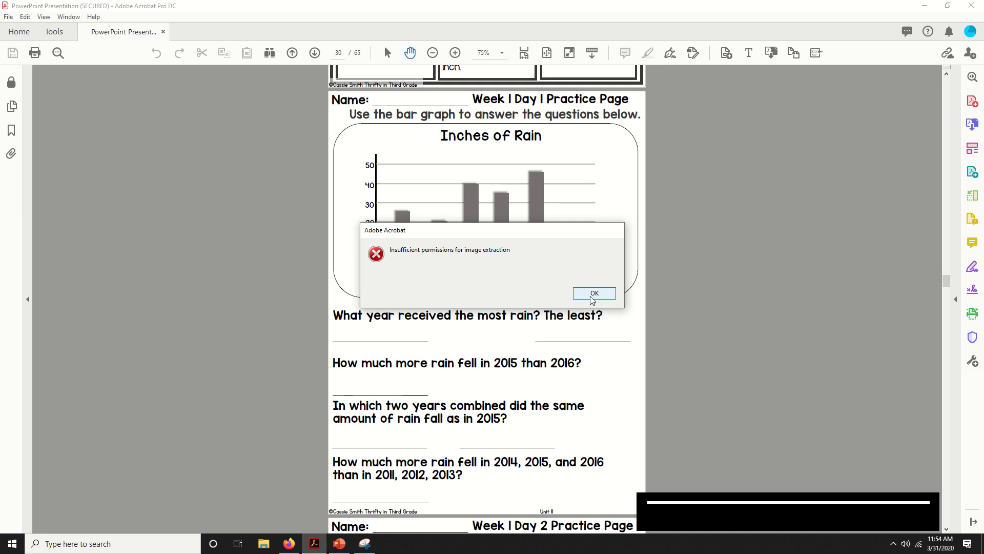
left_click(594, 294)
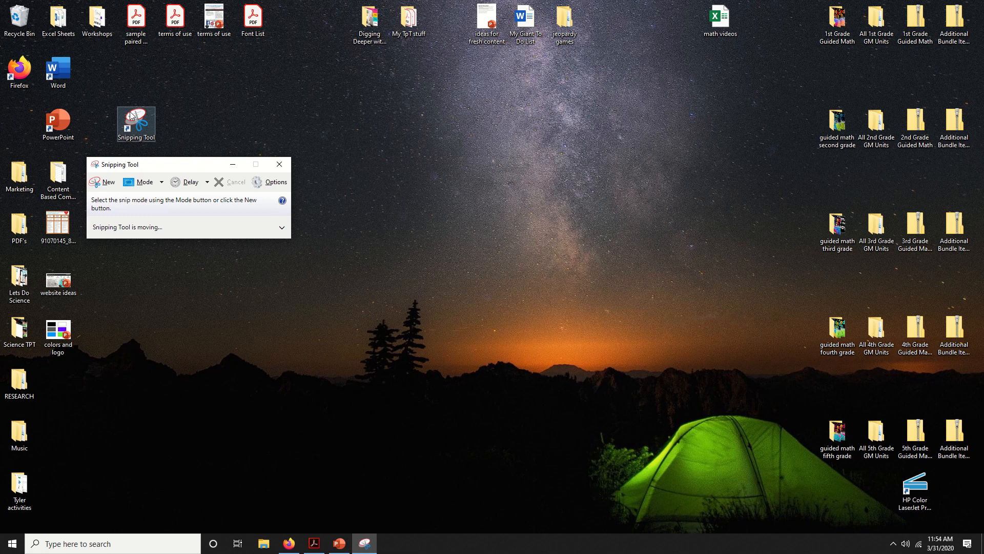
mouse_move(133, 119)
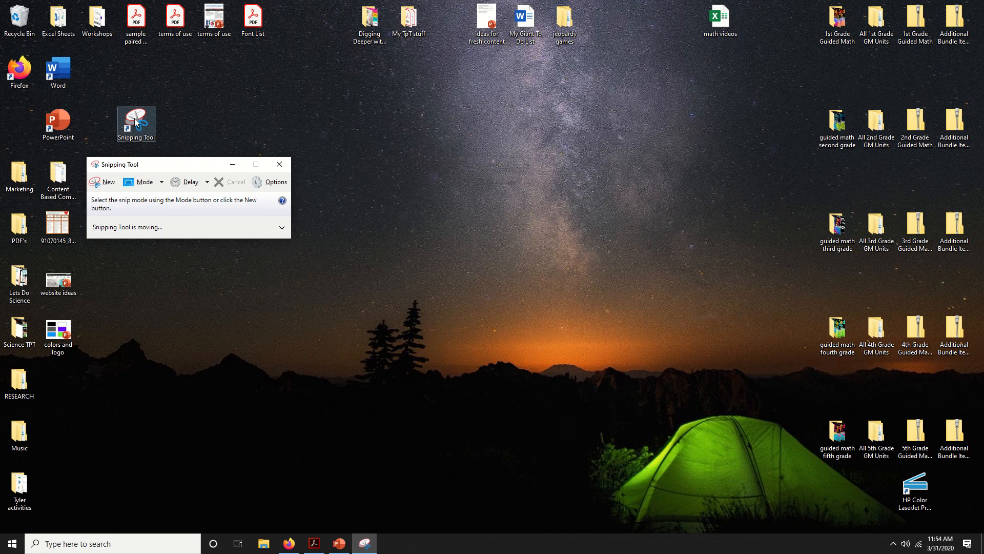
mouse_move(80, 502)
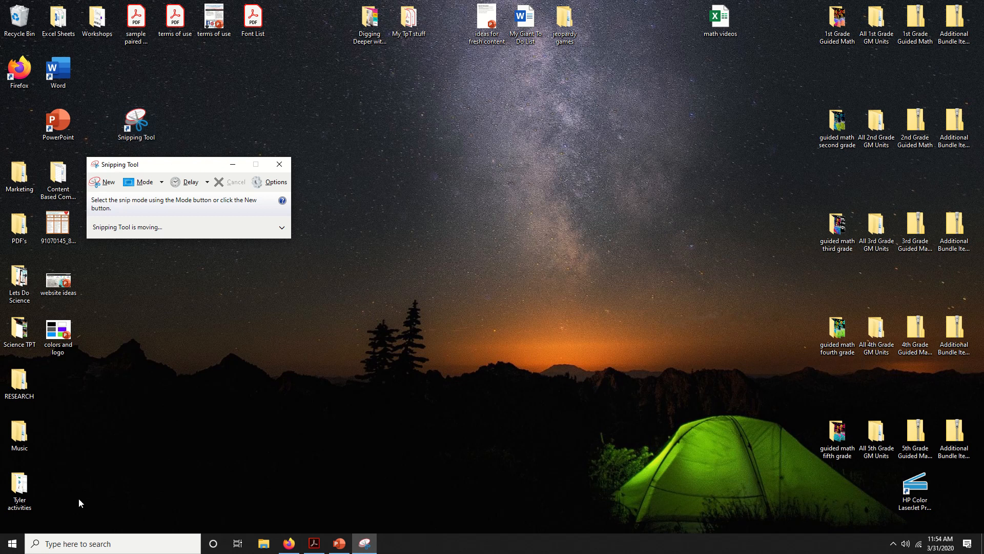
Launch Snipping Tool via Windows search for 'snip' and return to the worksheet page
left_click(112, 543)
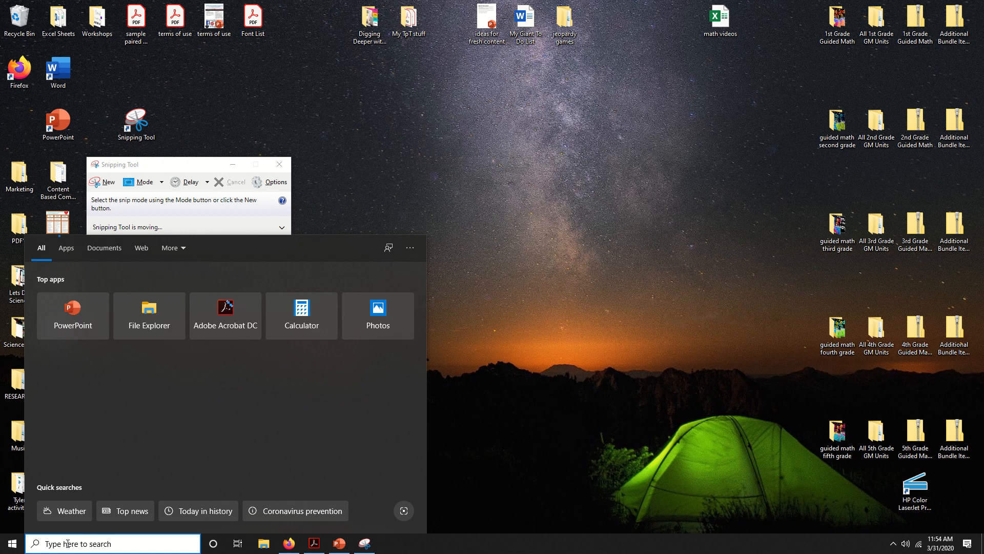
type("snip")
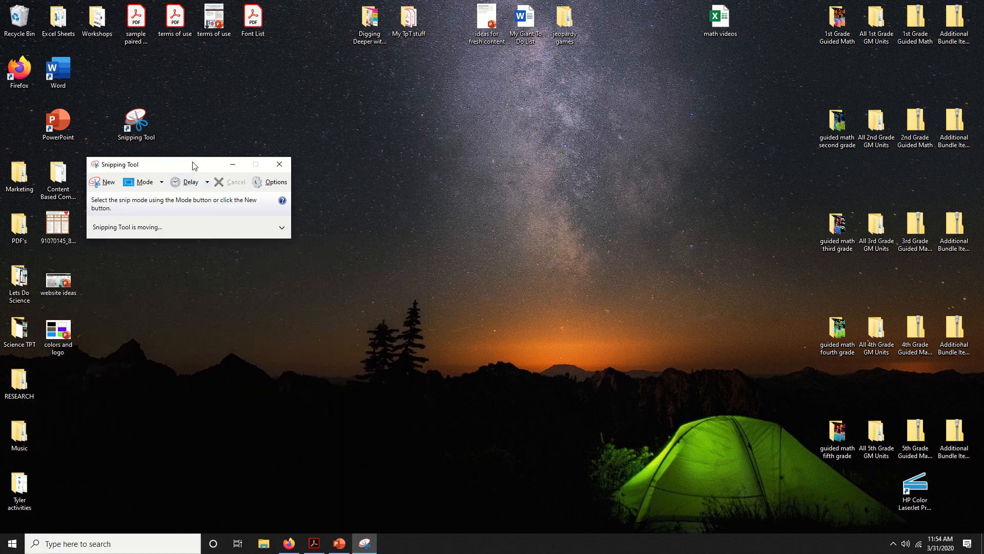
left_click(340, 543)
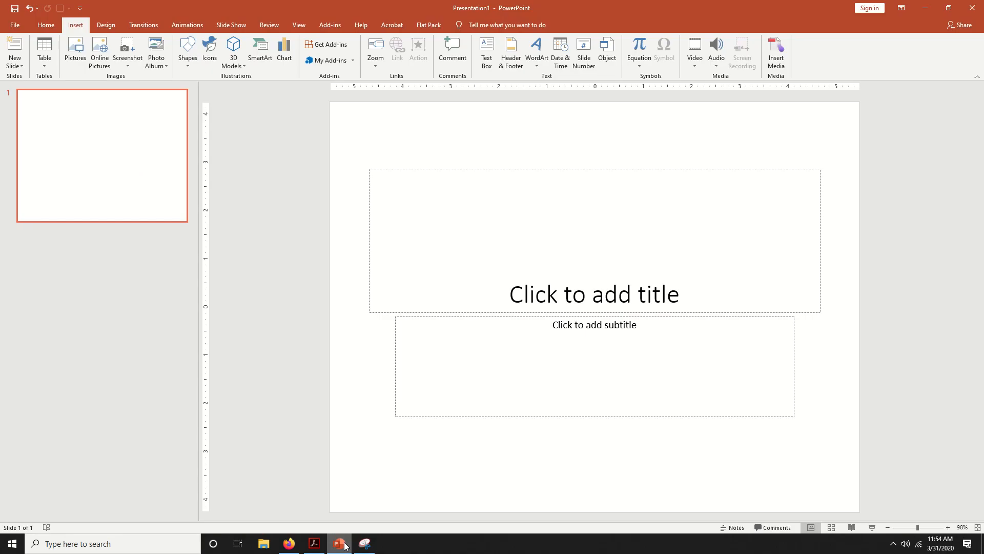
left_click(314, 543)
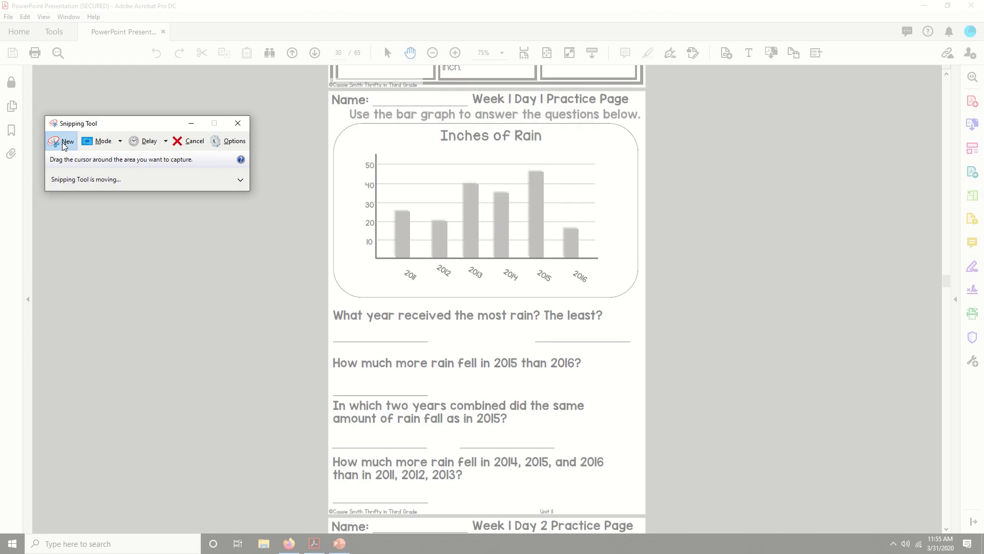
mouse_move(325, 90)
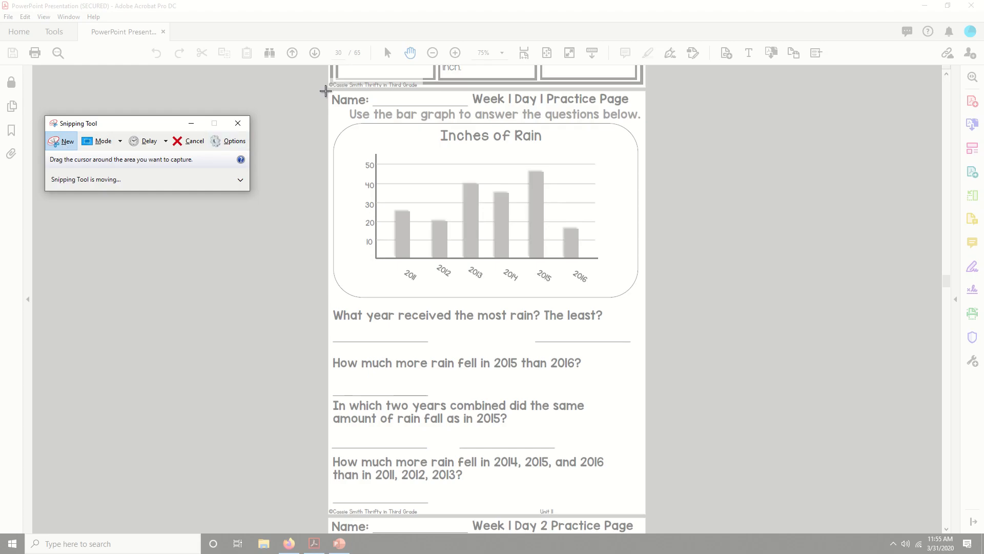
Capture the full Week 1 Day 1 worksheet page as a rectangular snip
left_click_drag(325, 90, 644, 519)
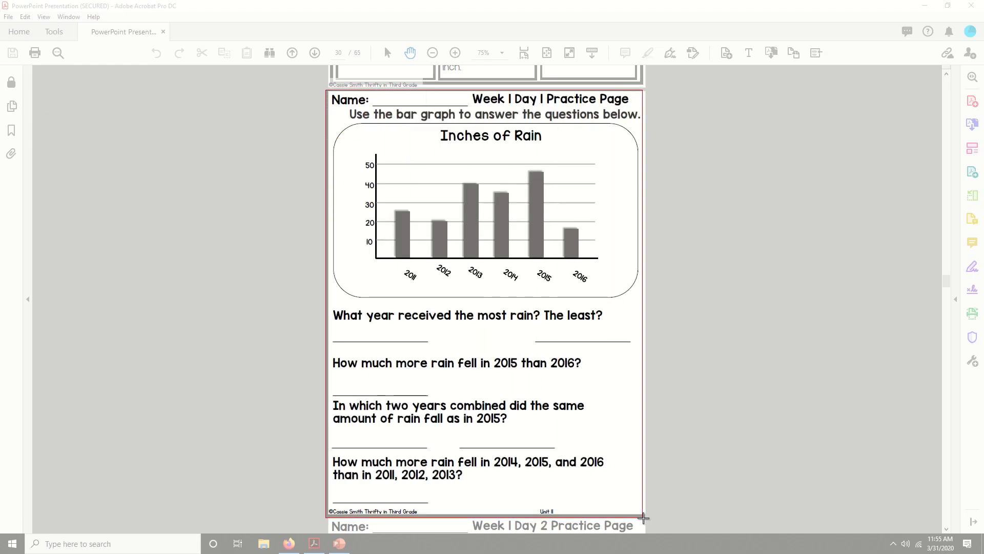
left_click(363, 543)
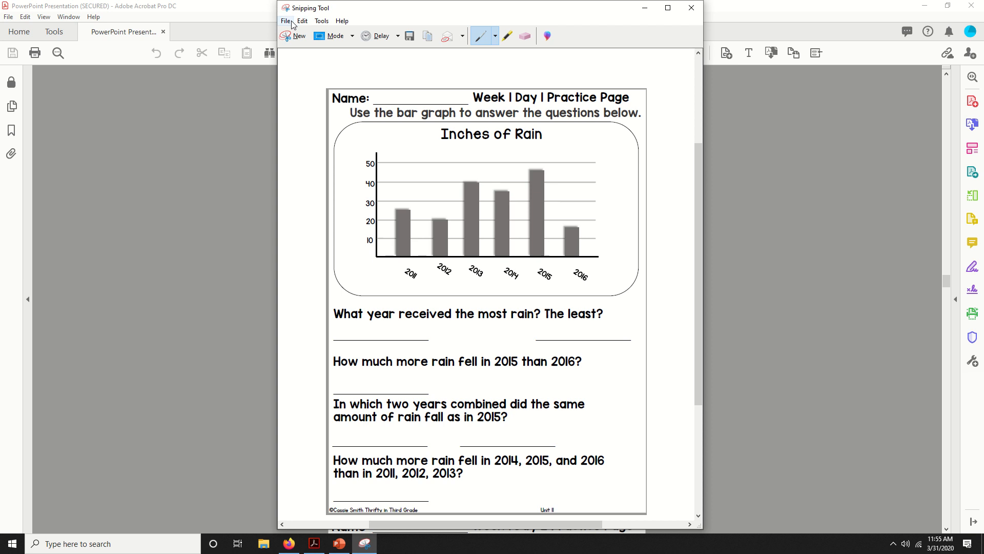
Save the snip to the Desktop as a JPEG named 'line plot worksheet'
left_click(409, 36)
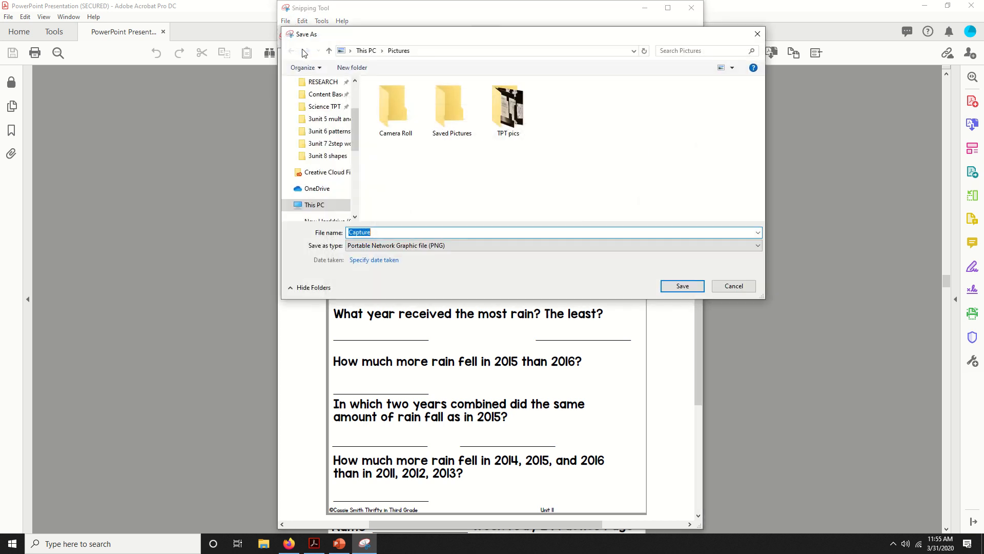
left_click(319, 103)
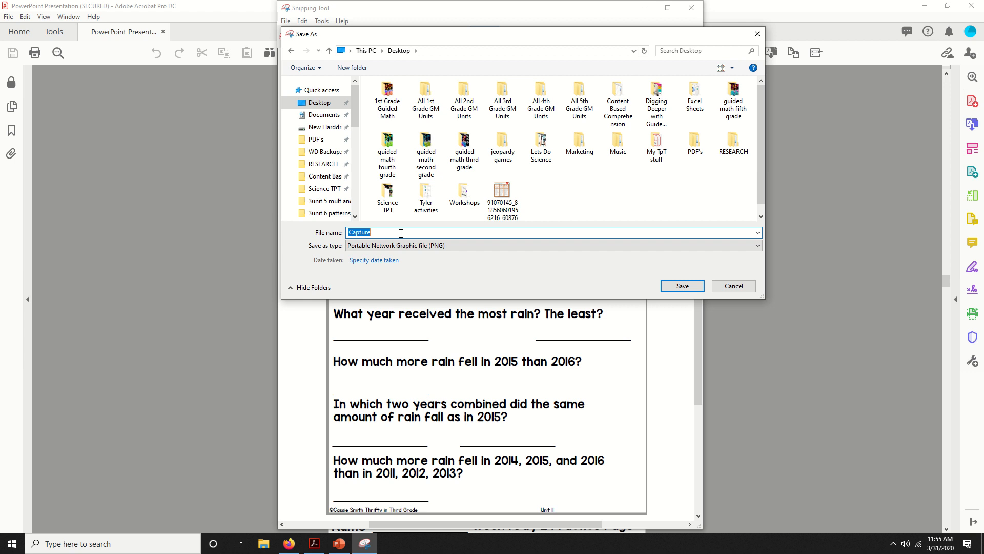
type("line plot worksheet")
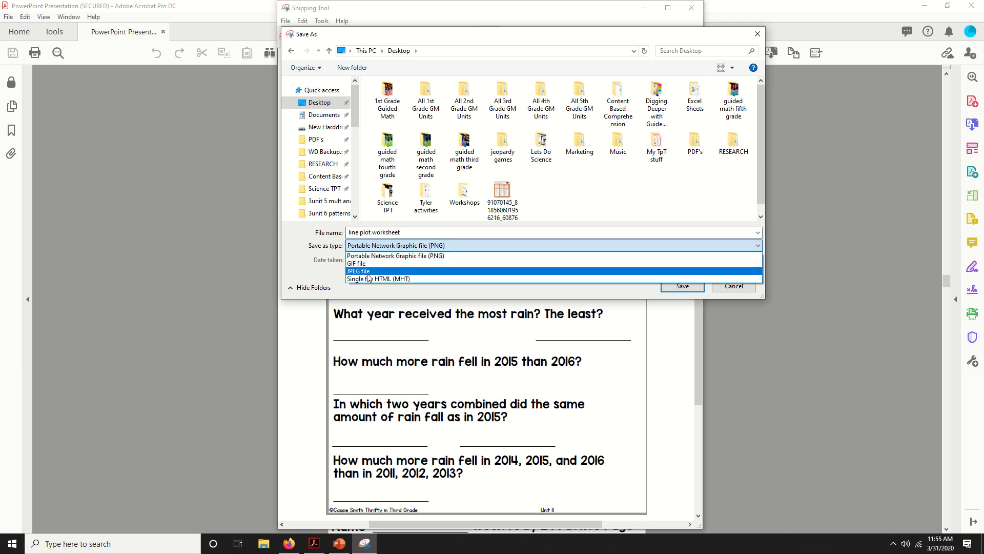
left_click(359, 270)
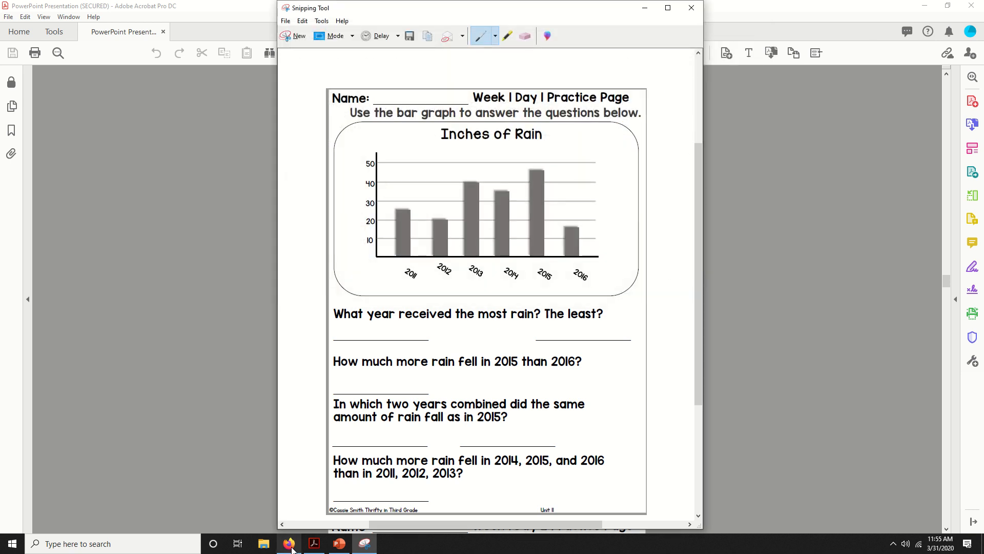
Switch to the browser with the blank Google Slides presentation
left_click(289, 543)
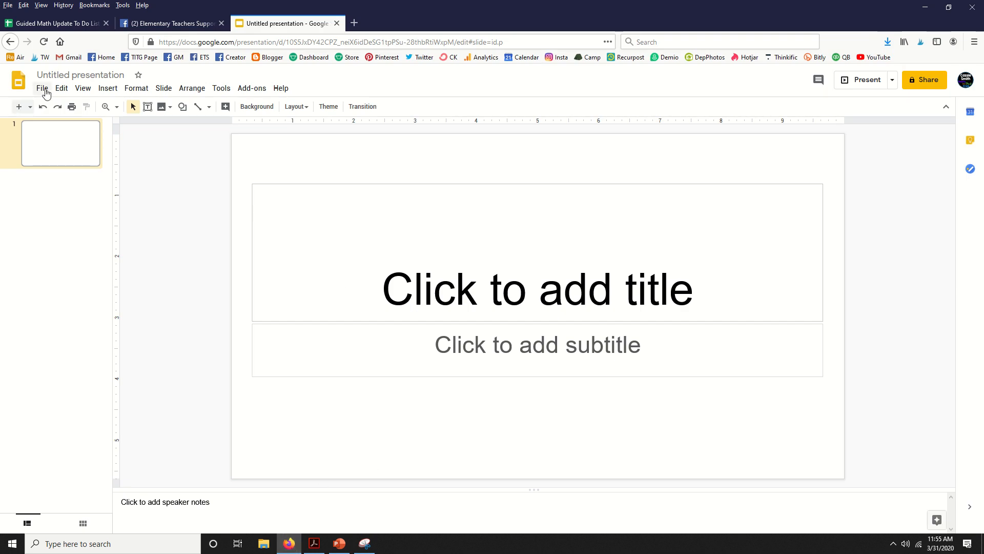
left_click(41, 88)
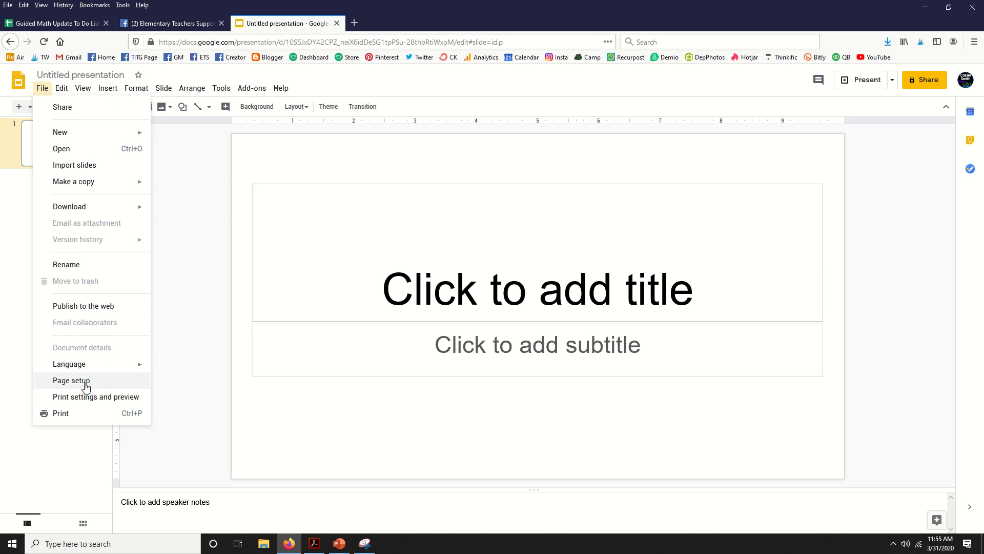
Set a custom page size of 8.5 × 11 inches in Page setup
left_click(70, 380)
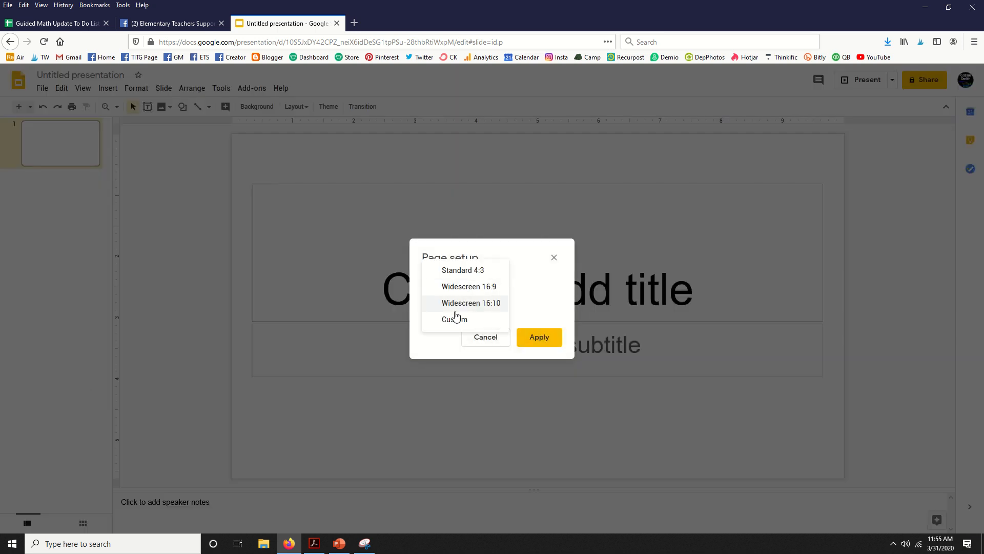
left_click(454, 317)
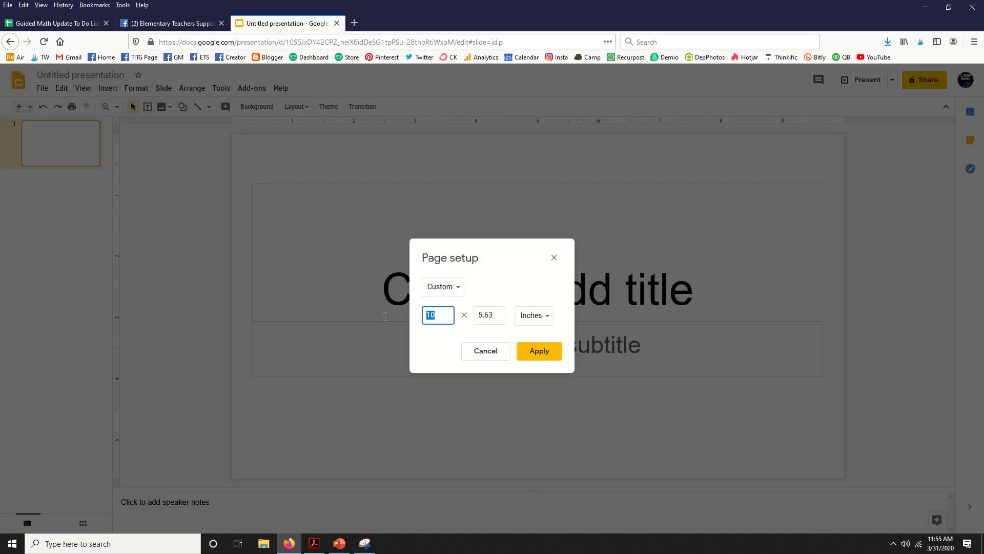
type("8.5")
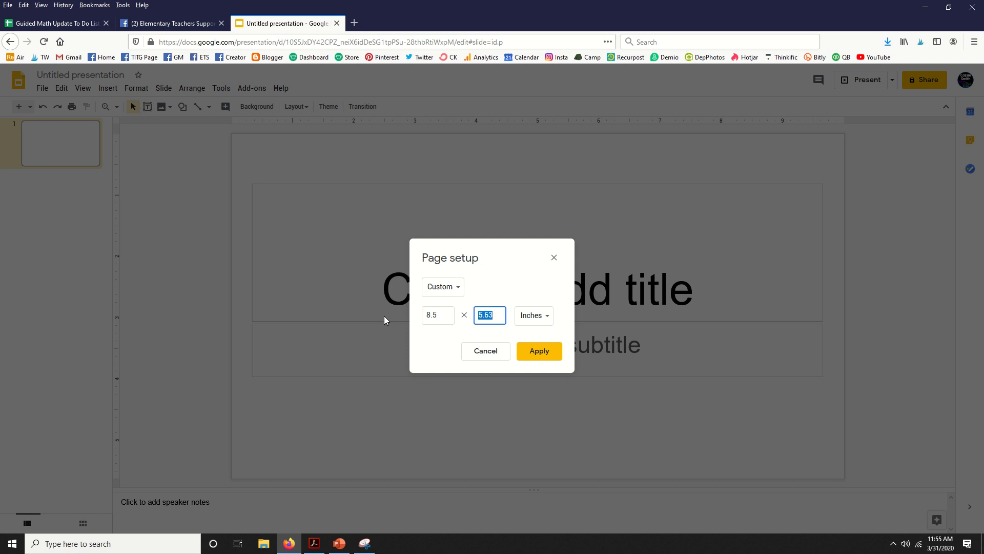
type("11")
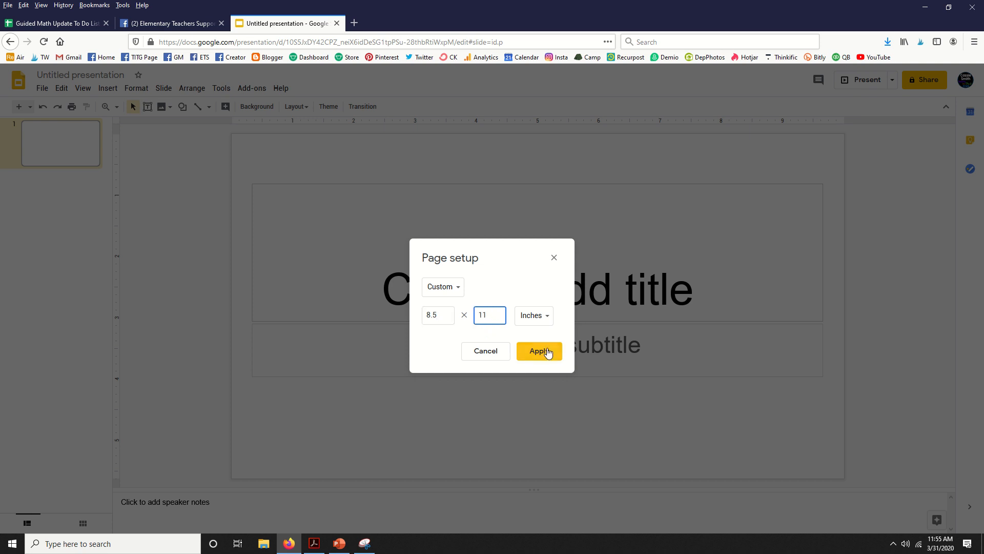
left_click(538, 350)
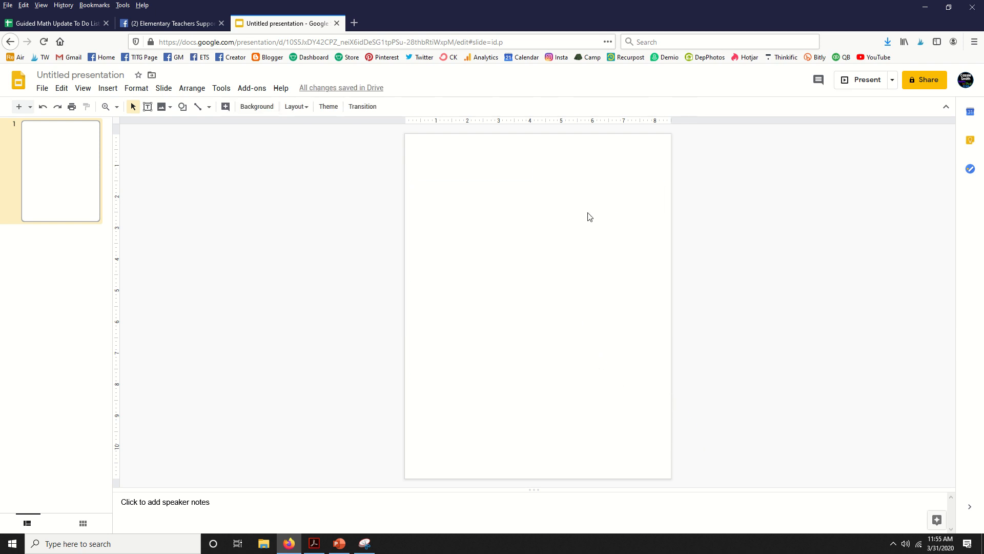
Upload the worksheet JPEG from the Desktop as the slide background
left_click(256, 106)
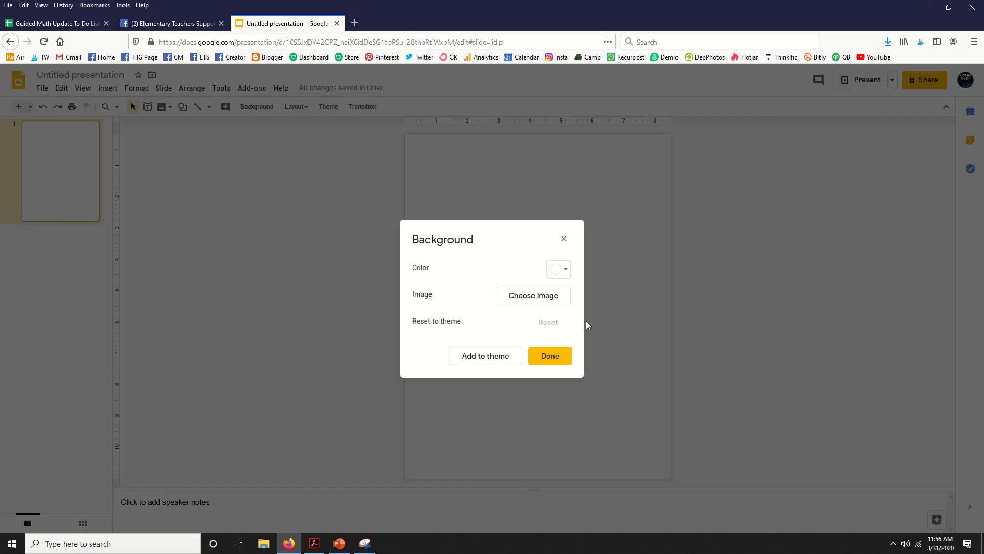
left_click(532, 295)
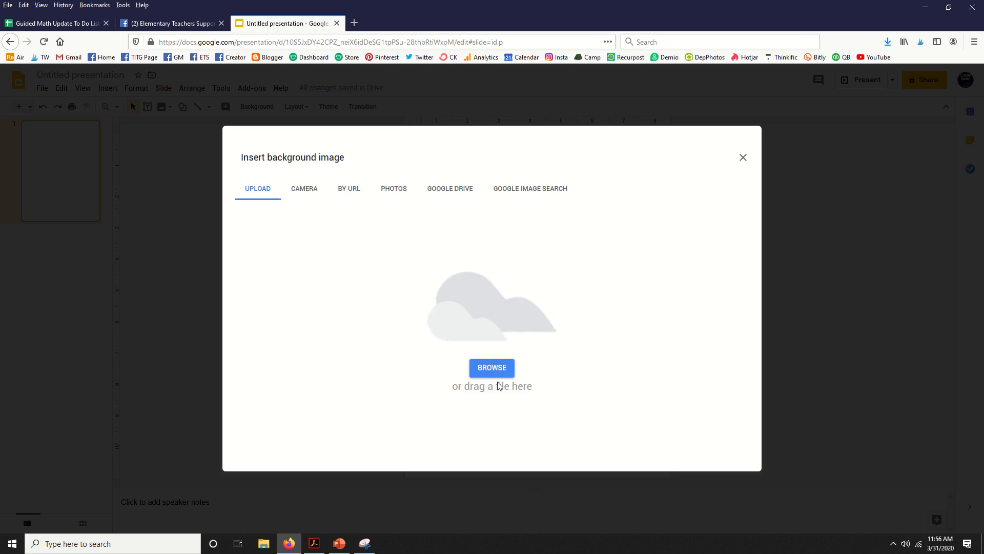
left_click(491, 367)
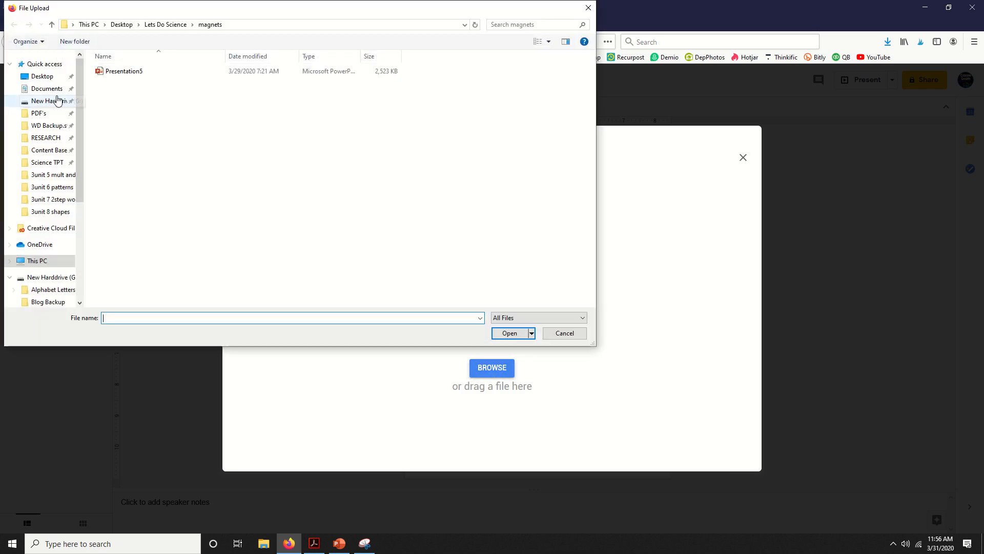
left_click(42, 76)
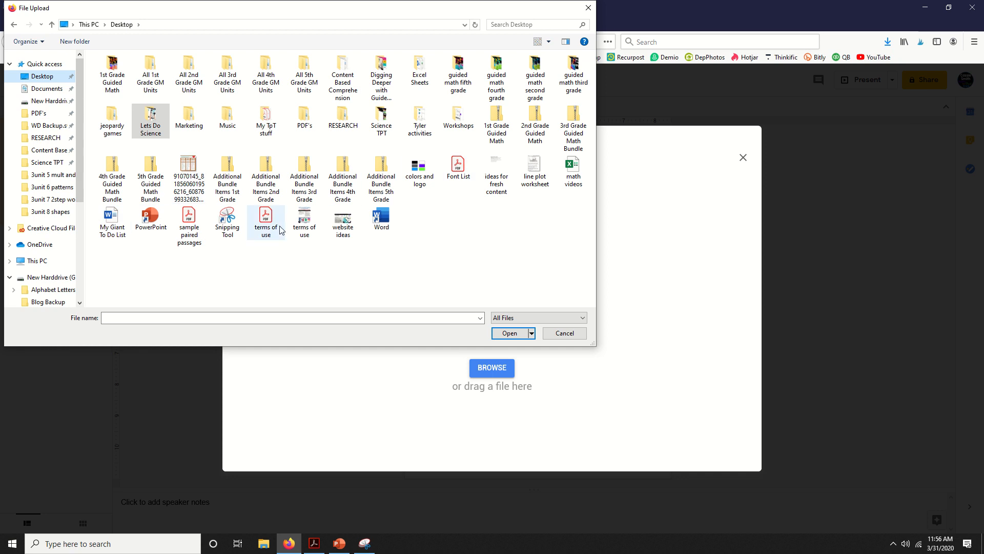
left_click(496, 174)
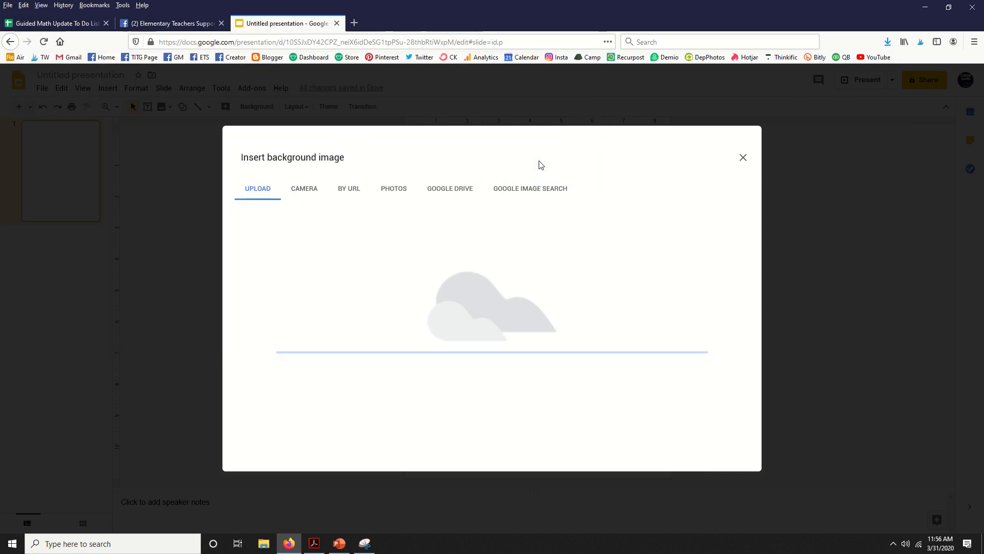
left_click(742, 157)
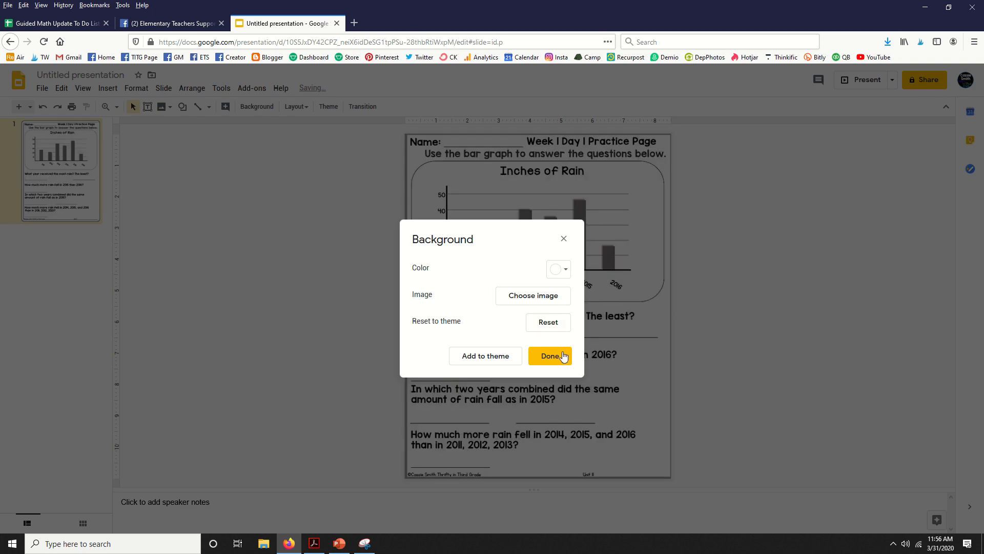
left_click(549, 356)
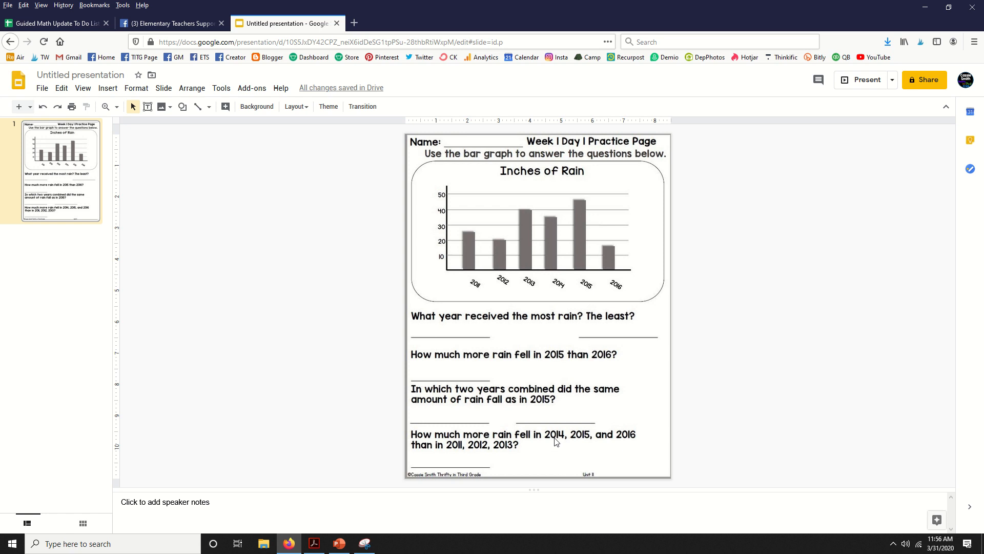
mouse_move(416, 352)
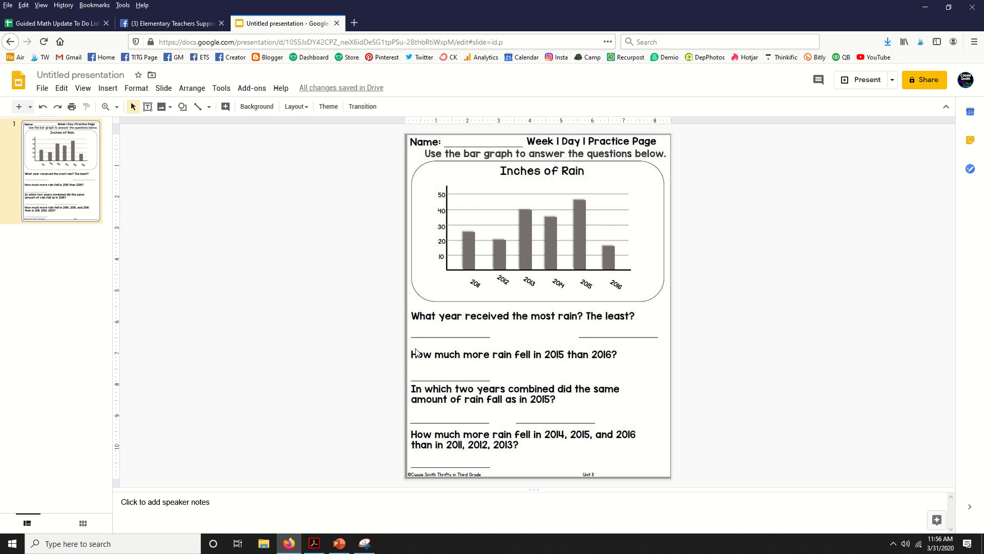
mouse_move(137, 250)
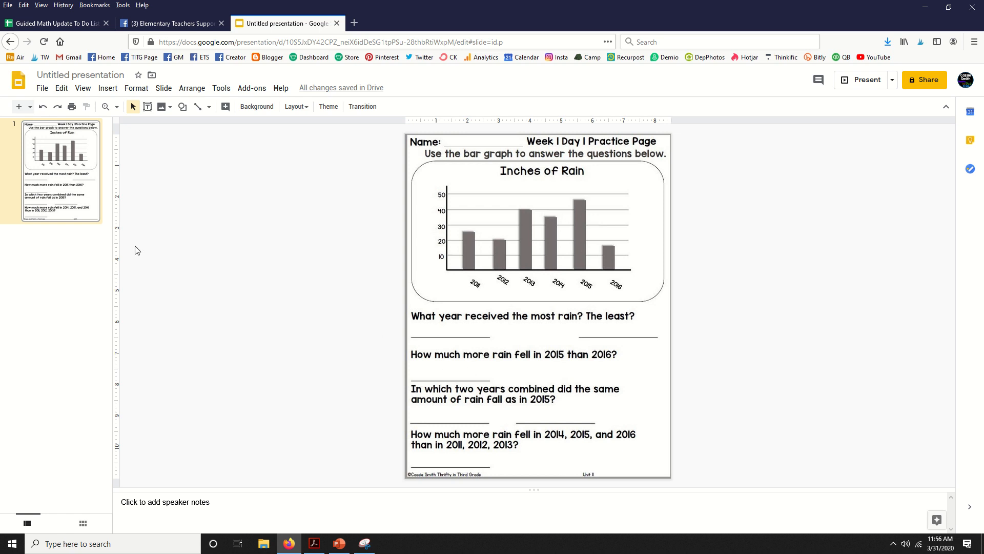
mouse_move(146, 226)
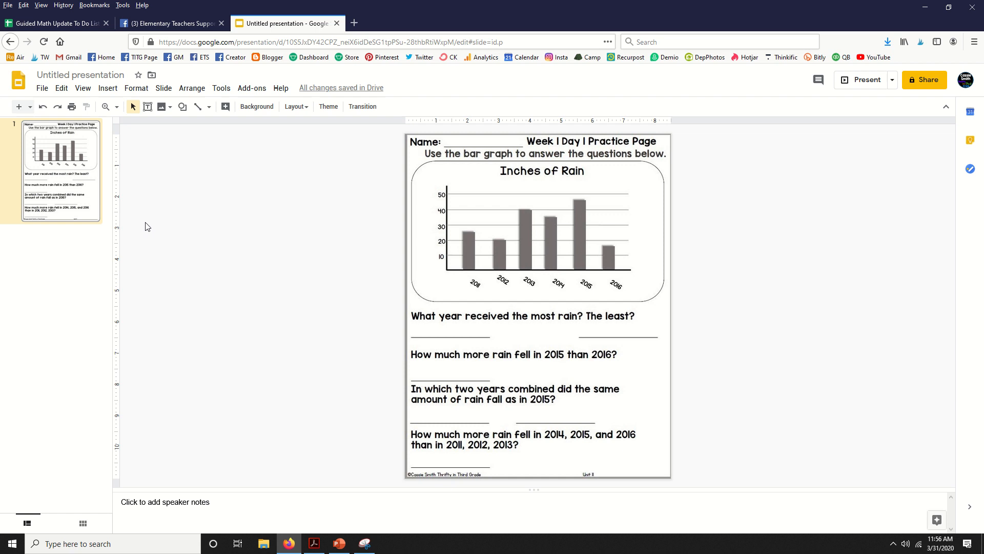
Draw a blue-filled text box on the first answer line reading 'Type your answer here'
left_click(147, 105)
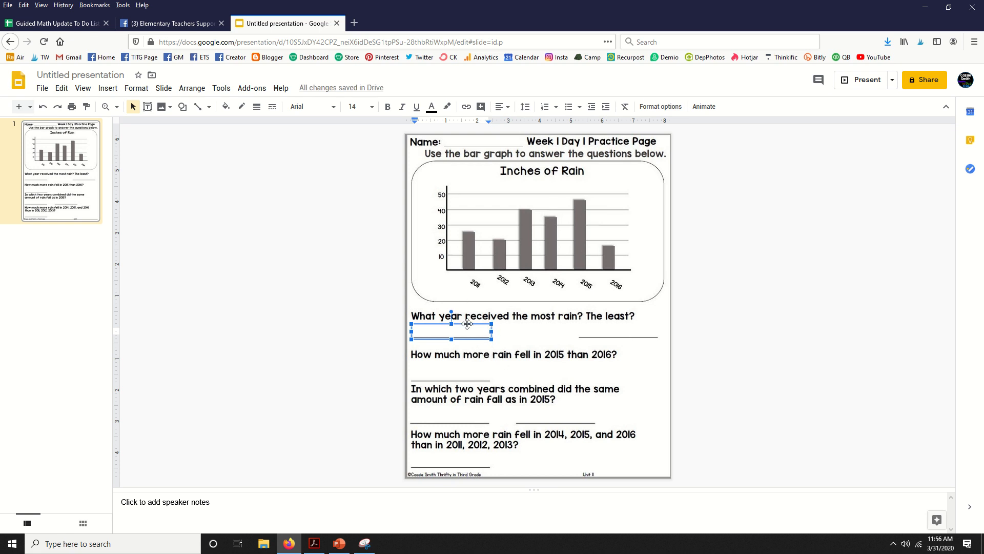
mouse_move(225, 123)
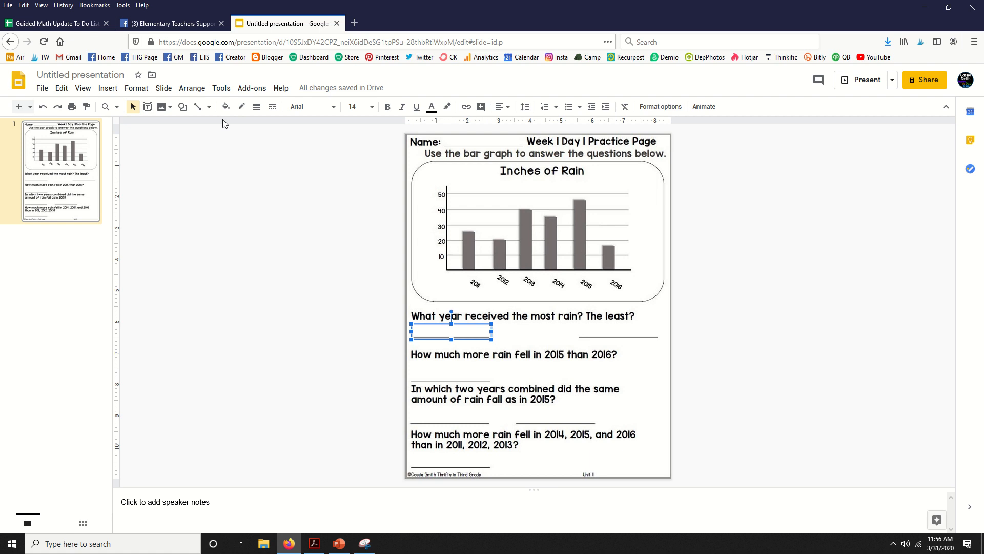
left_click(225, 105)
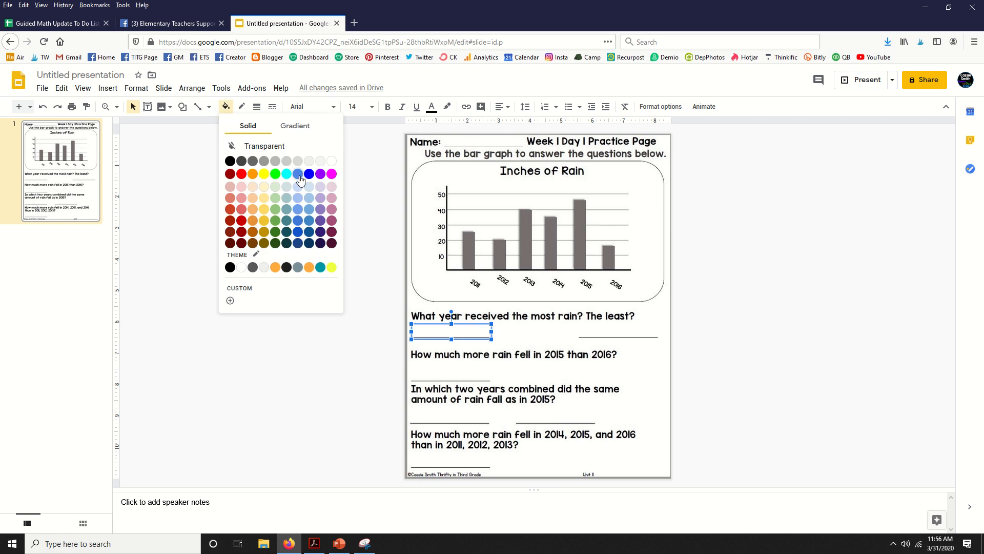
left_click(298, 174)
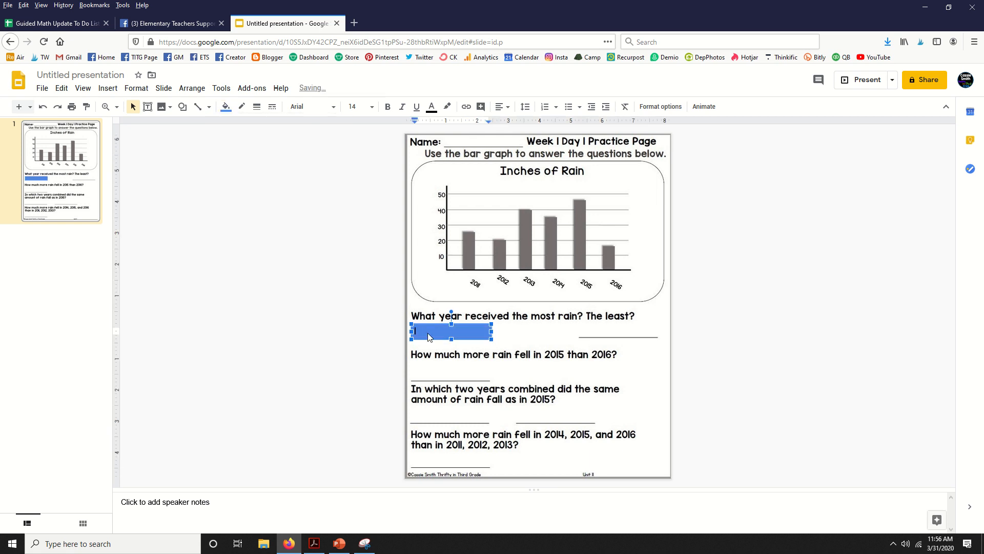
type("type")
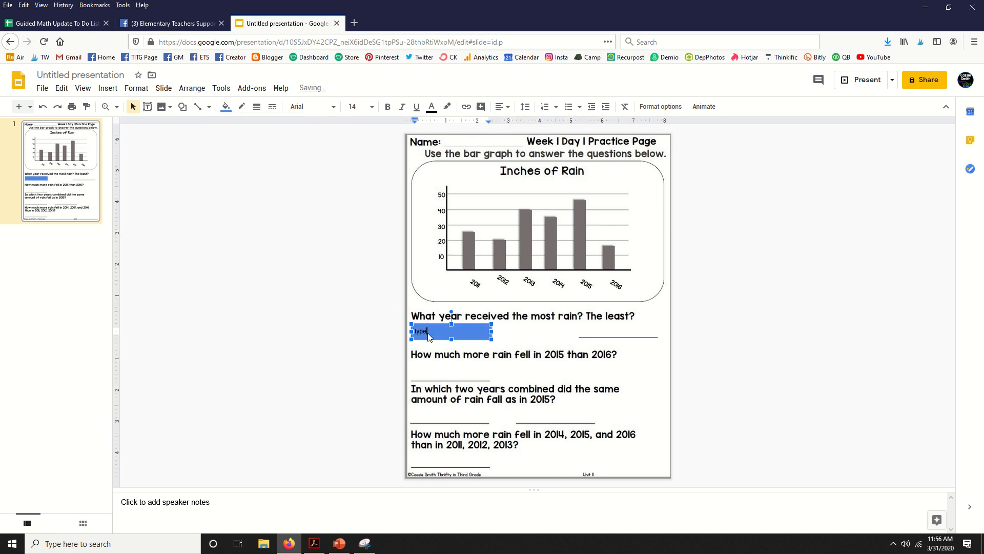
type("Type your answer here")
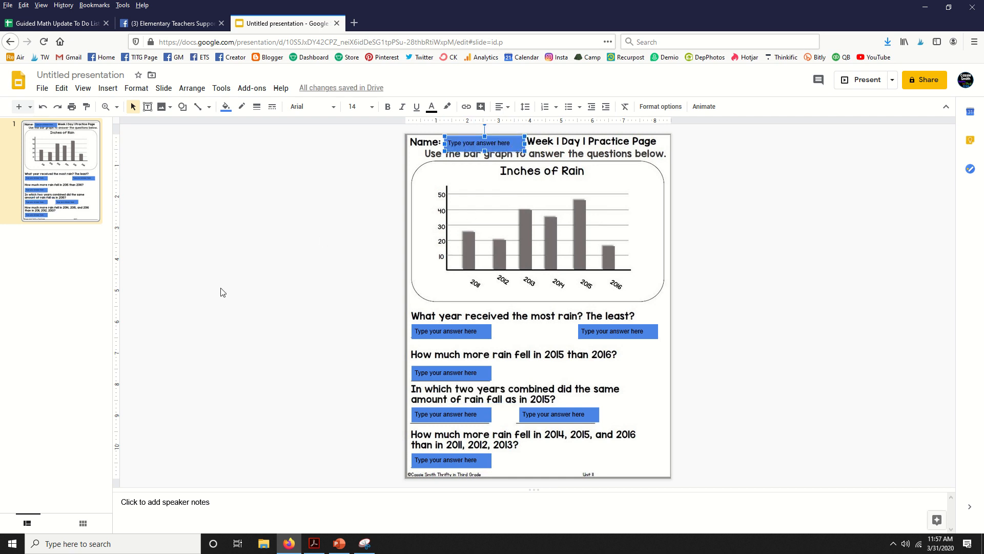
mouse_move(225, 297)
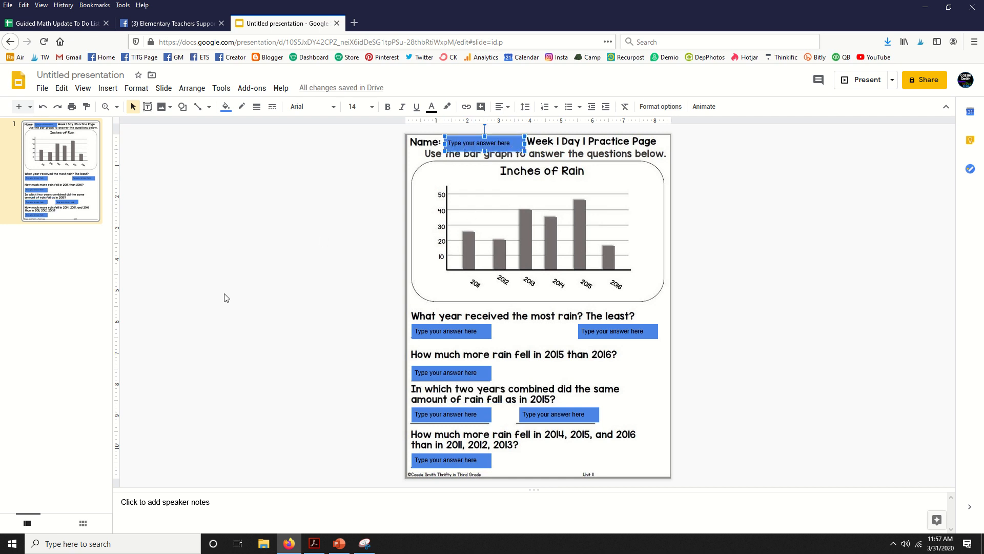
mouse_move(336, 406)
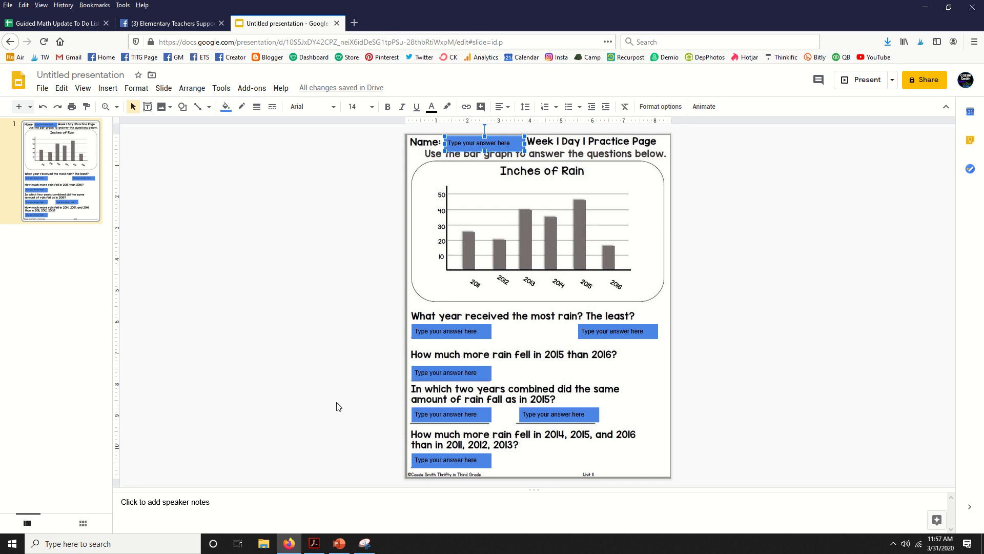